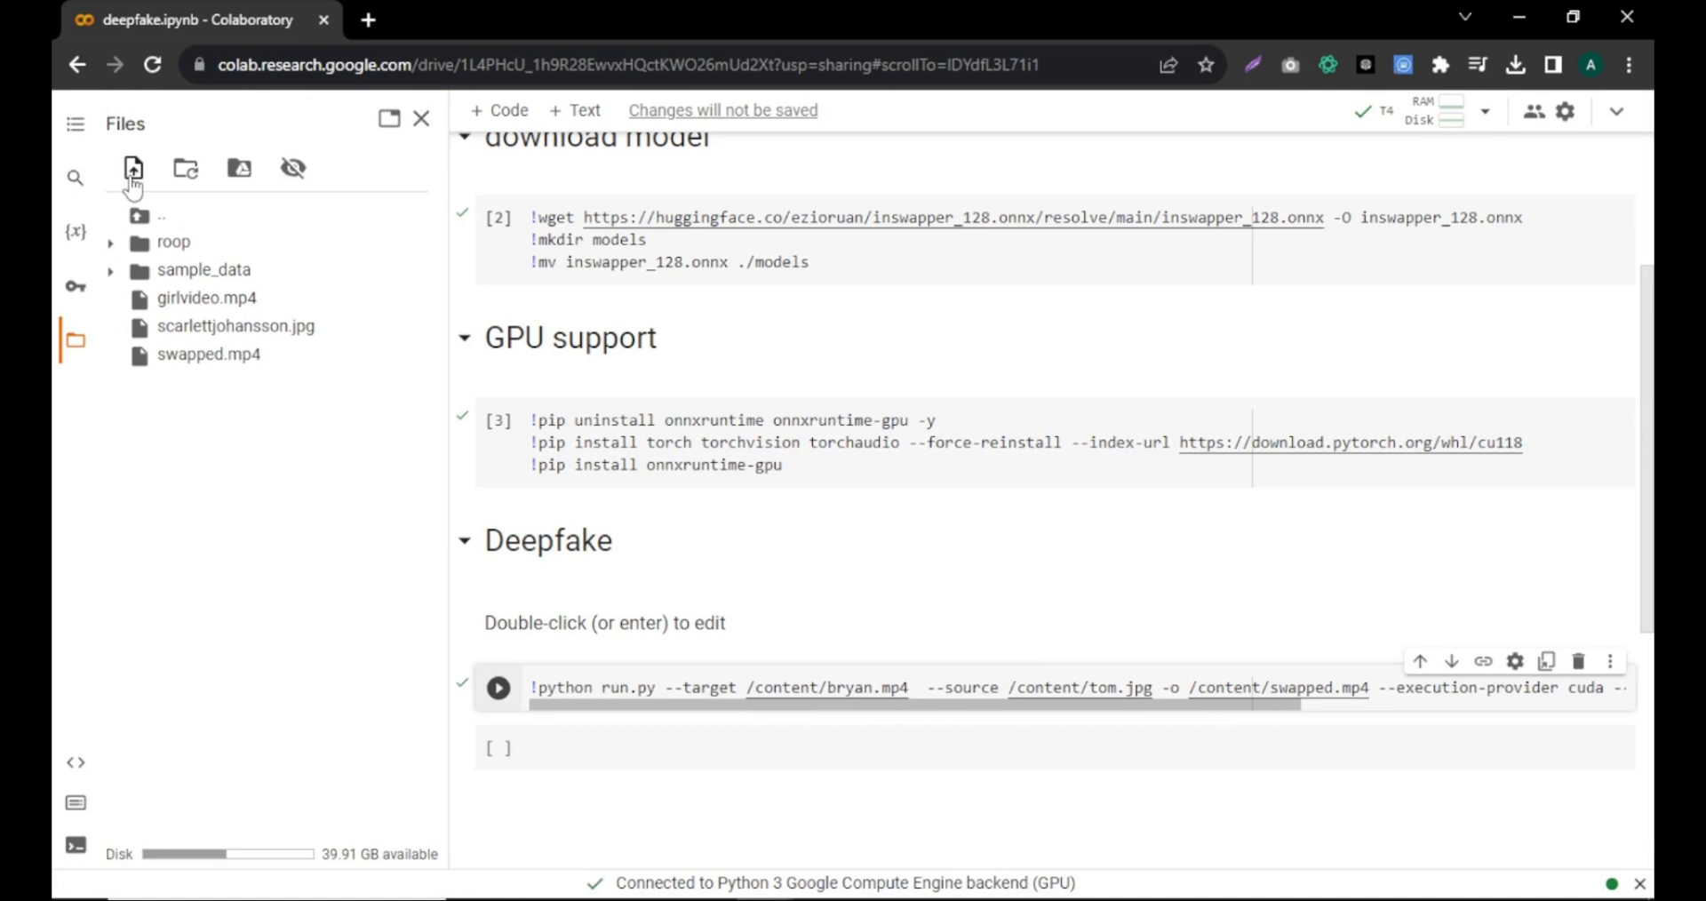
Step: Upload galgadot.jpg and indiangirl.jpg from the computer into the session's Files panel
click(130, 169)
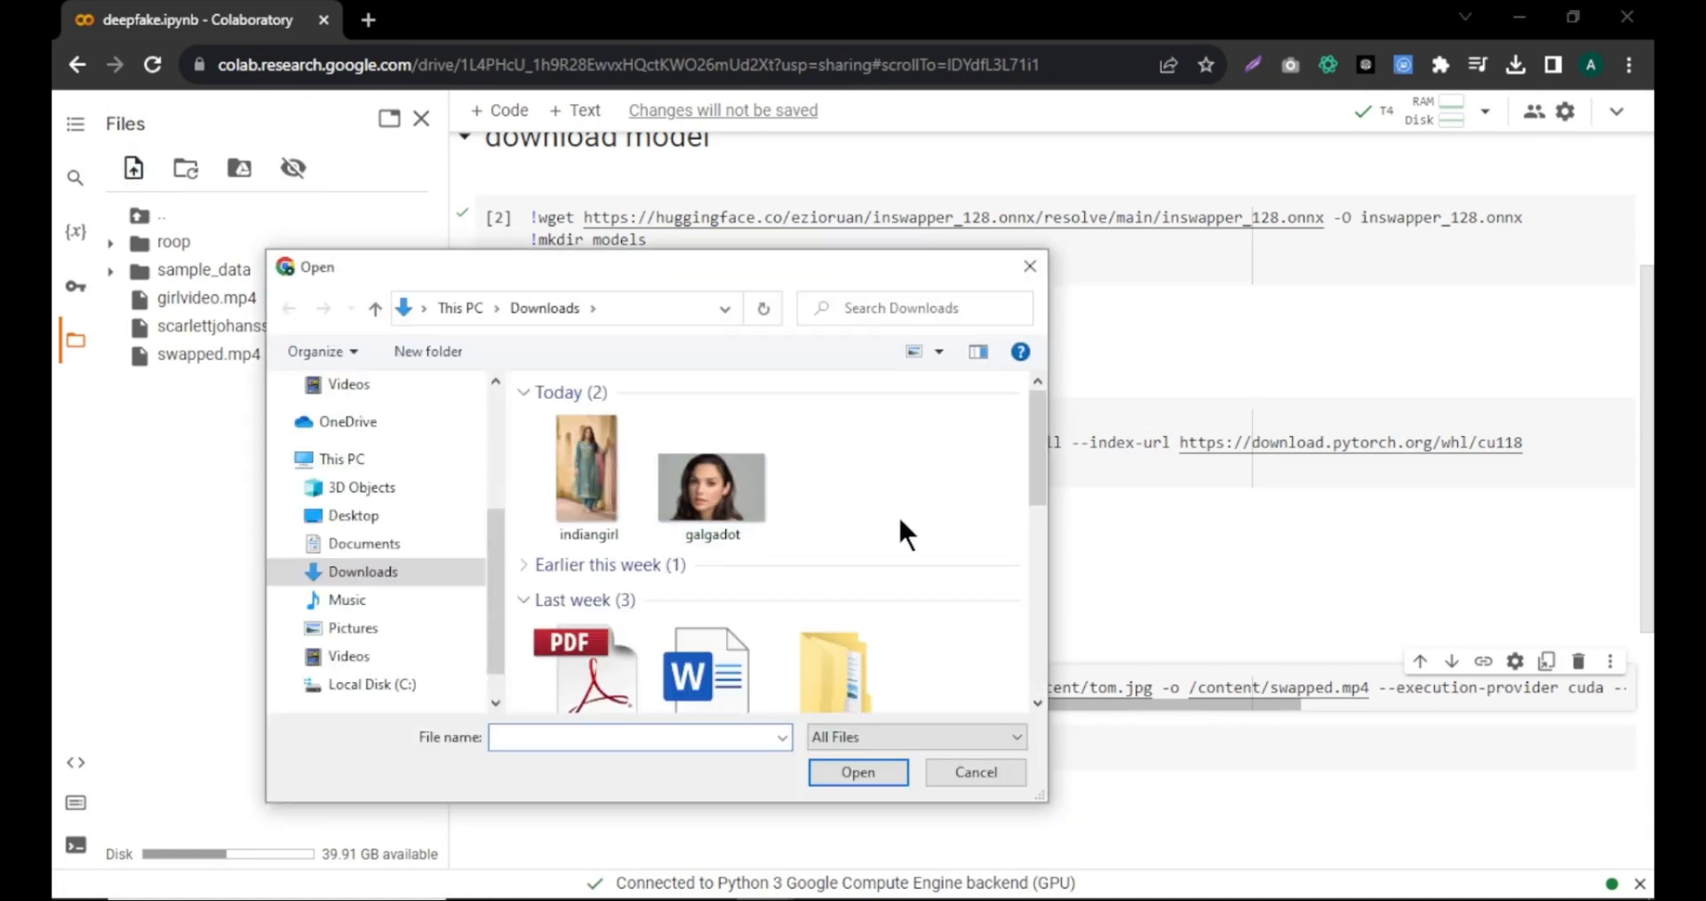
click(711, 478)
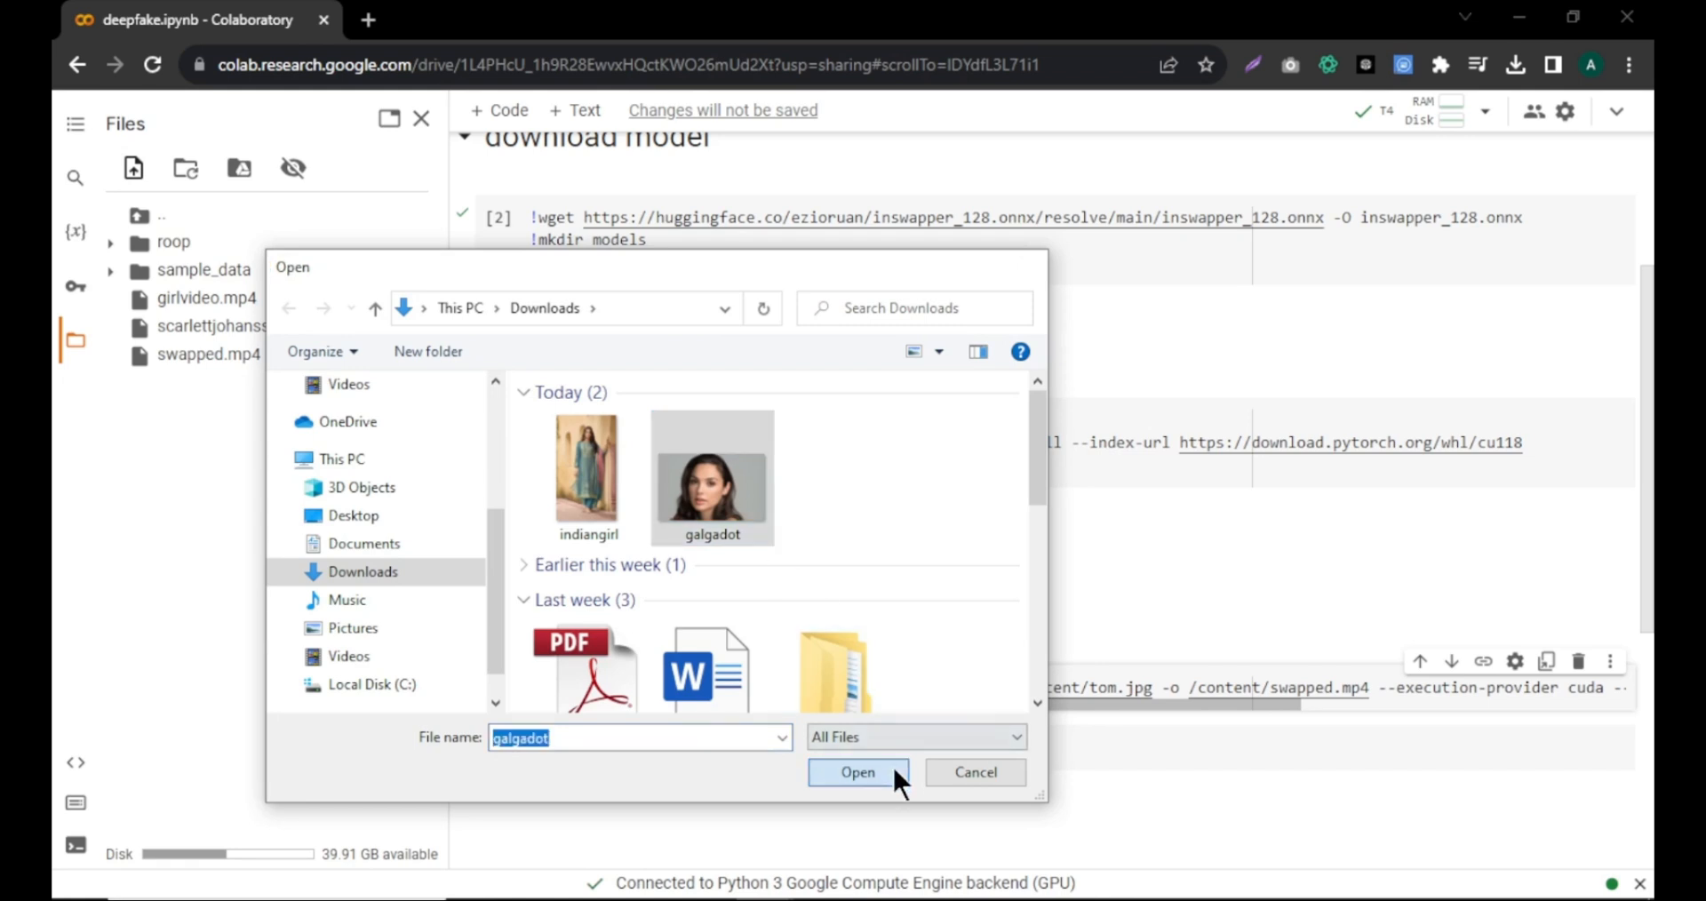
click(858, 773)
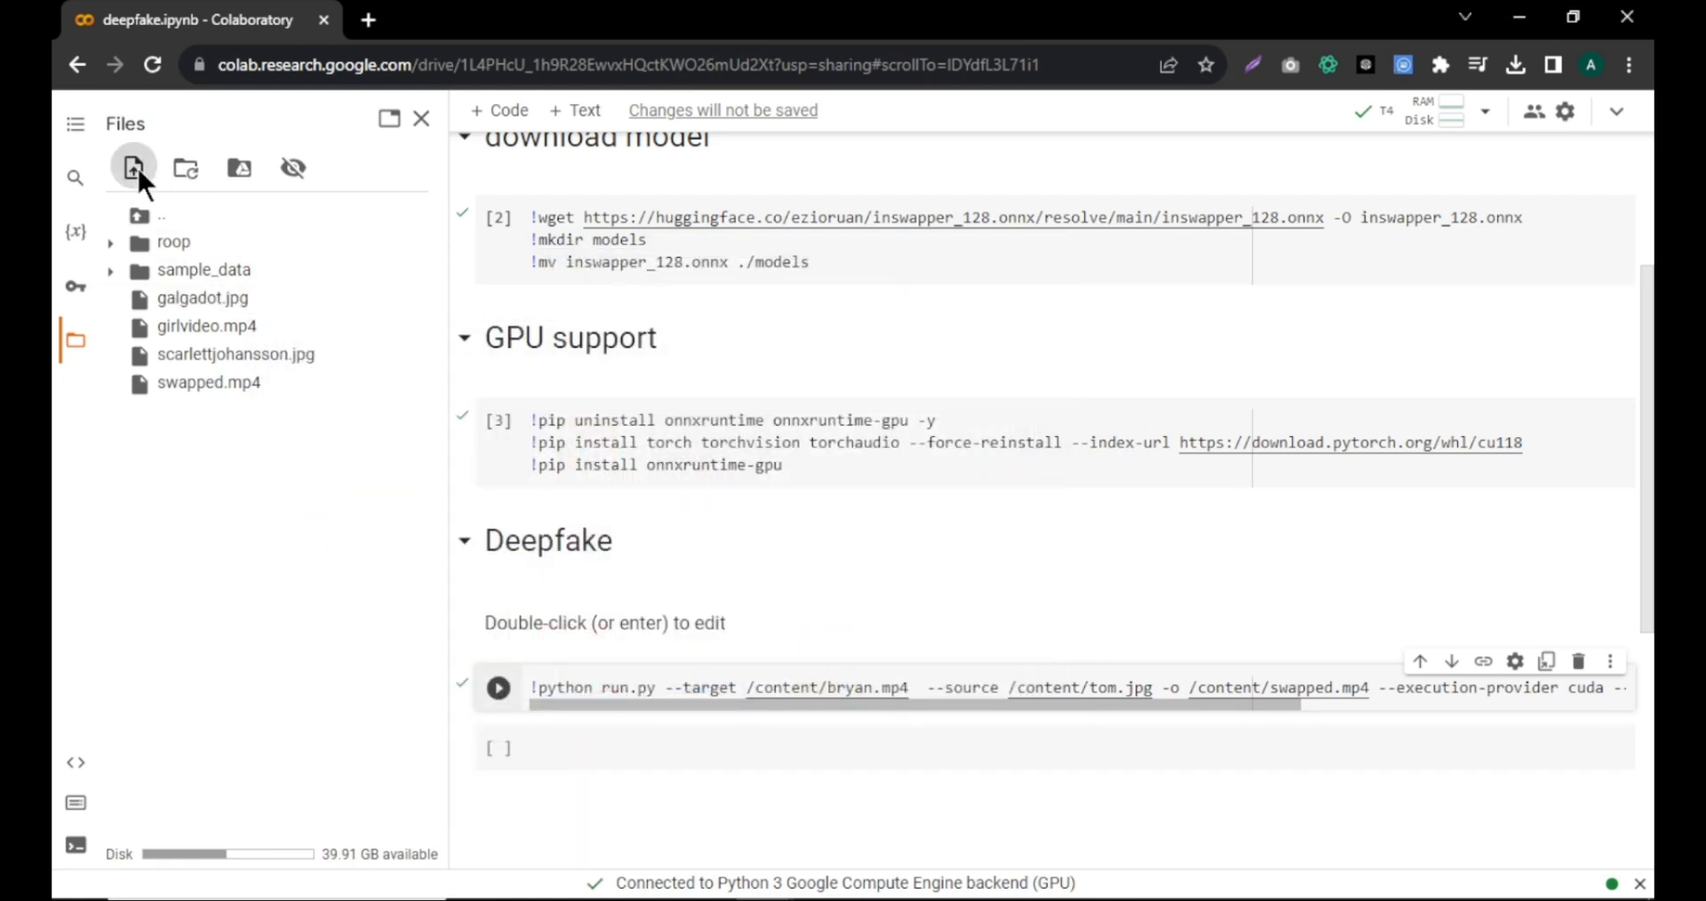
click(131, 167)
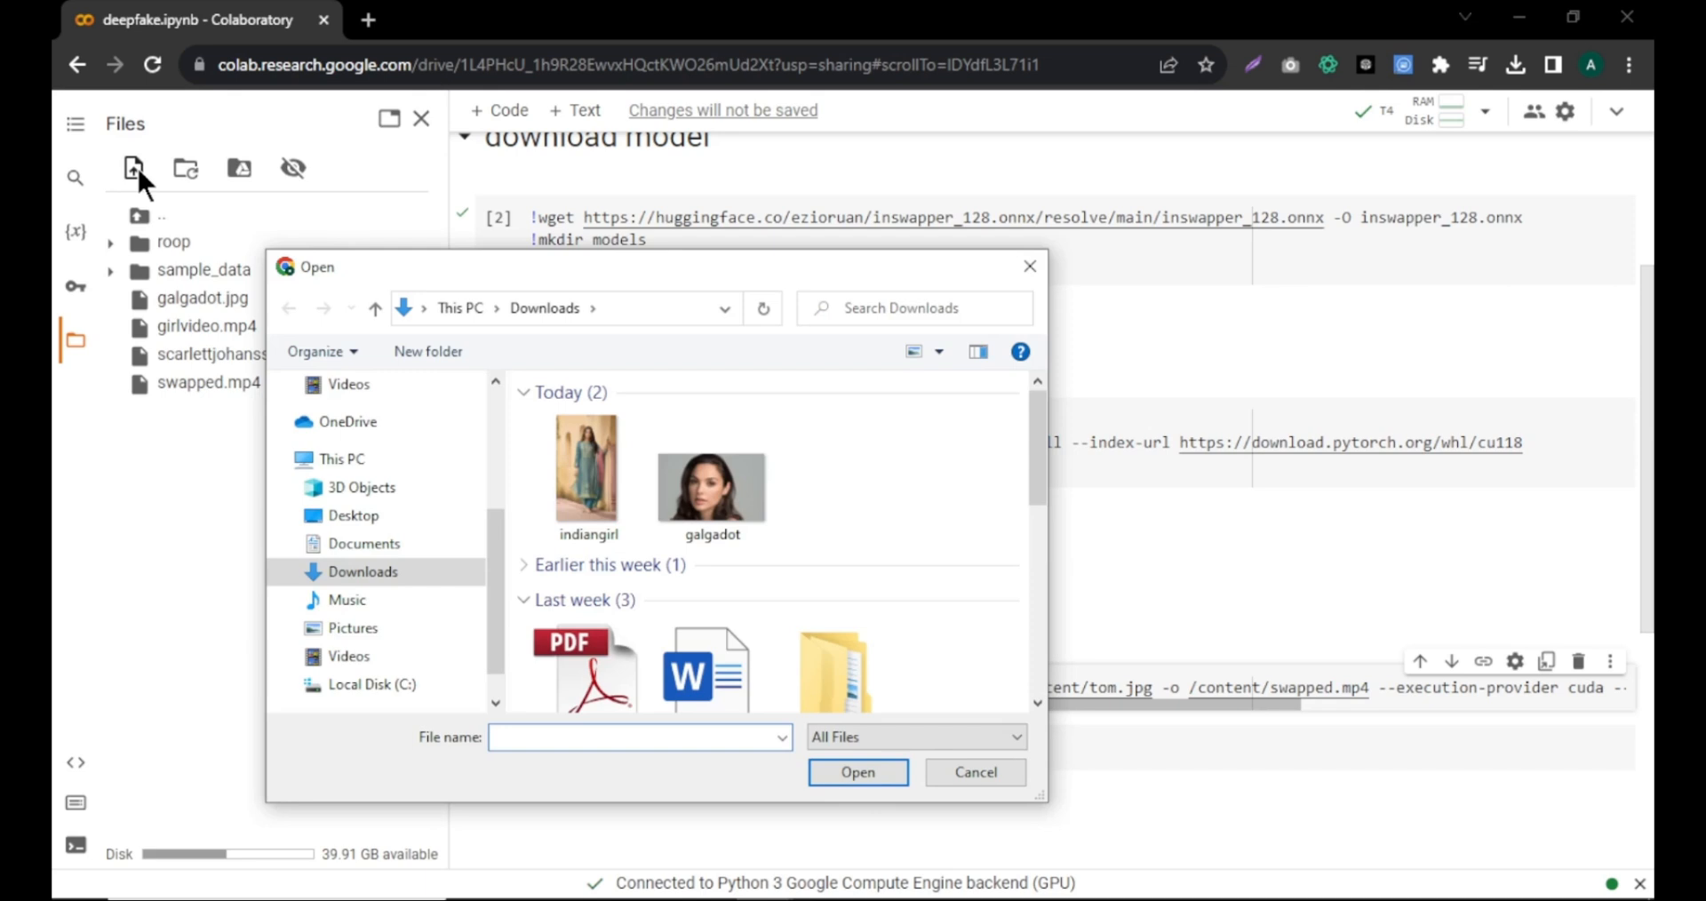
click(588, 469)
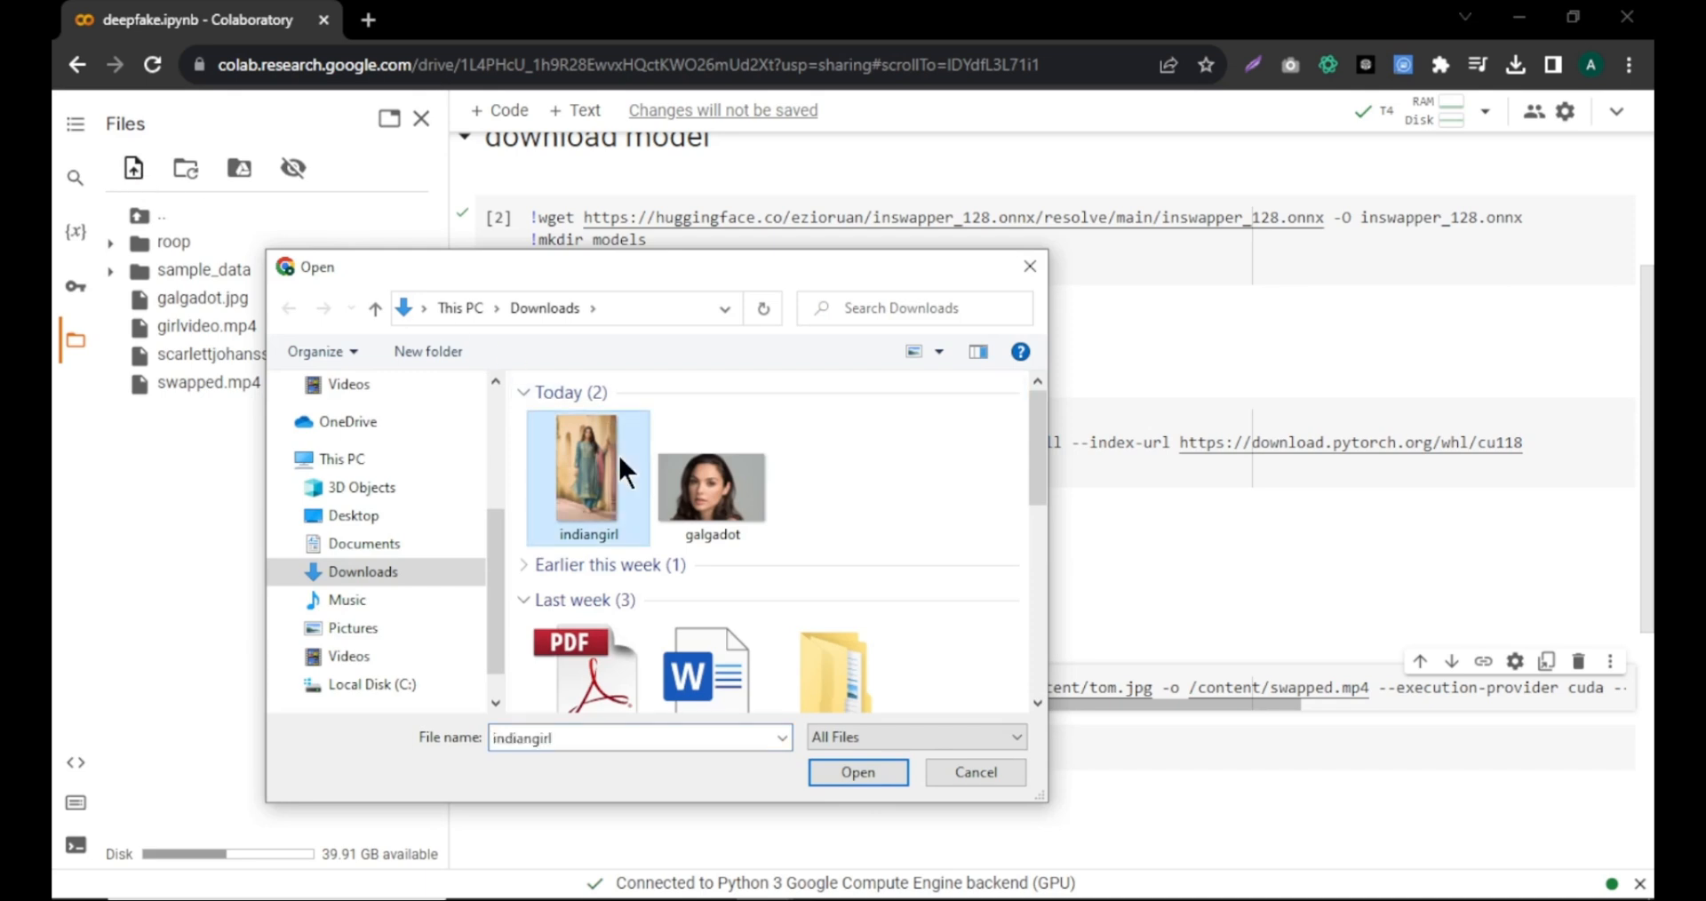
click(858, 773)
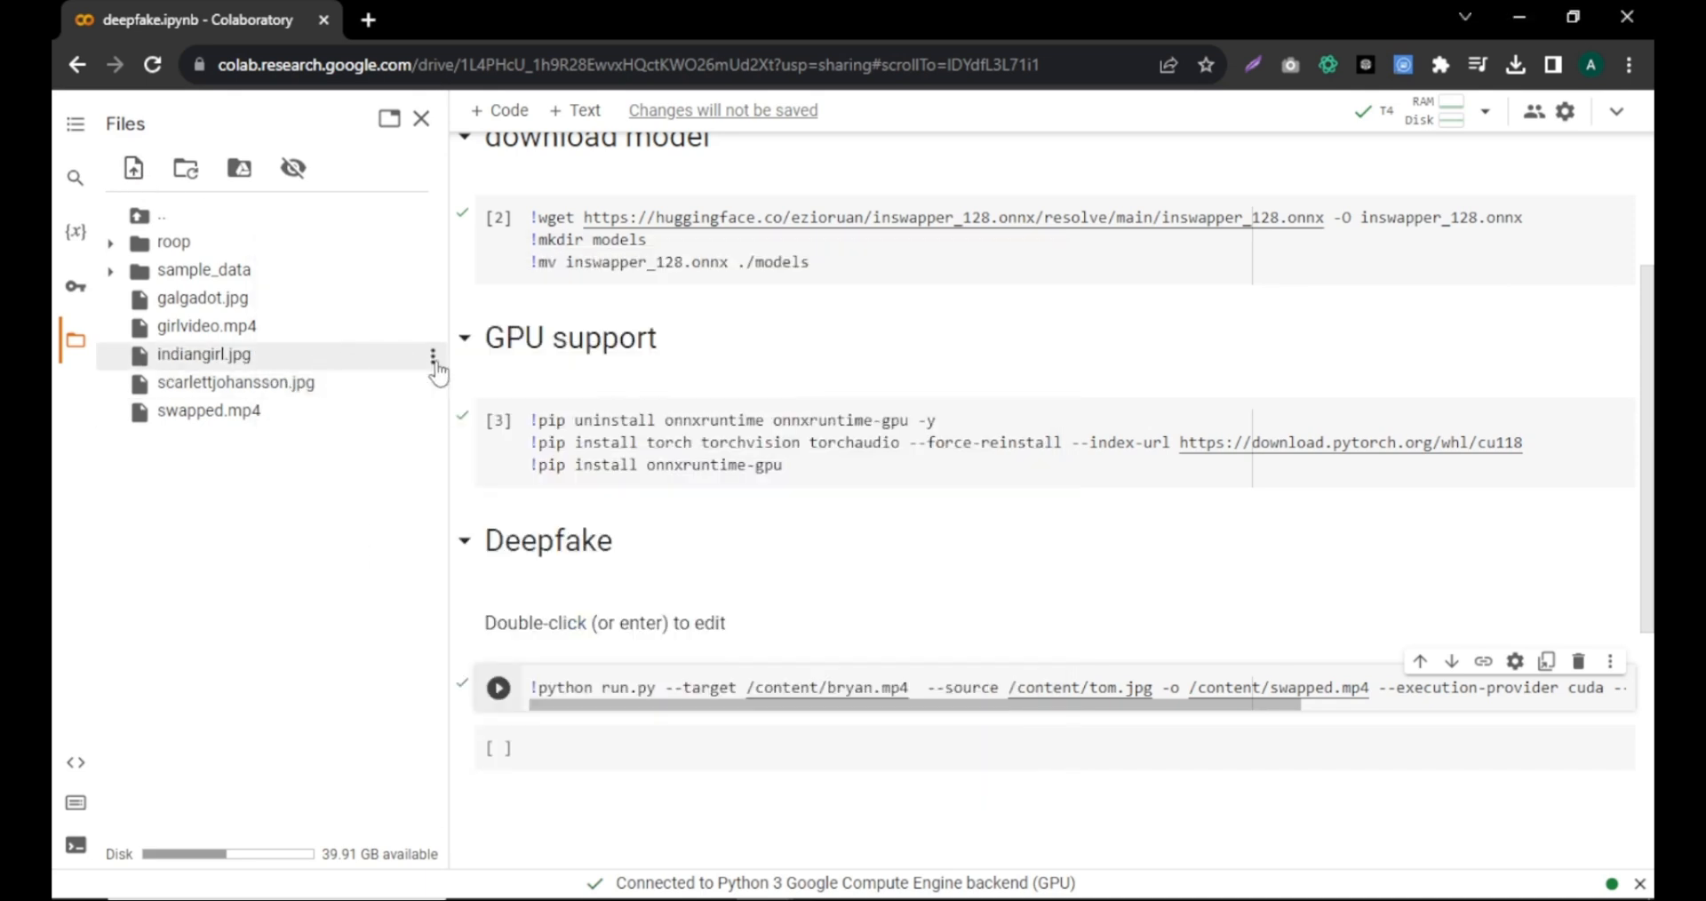
Step: Point run.py at /content/indiangirl.jpg target, /content/galgadot.jpg source, /content/swapped.jpg output, and run it
double_click(767, 687)
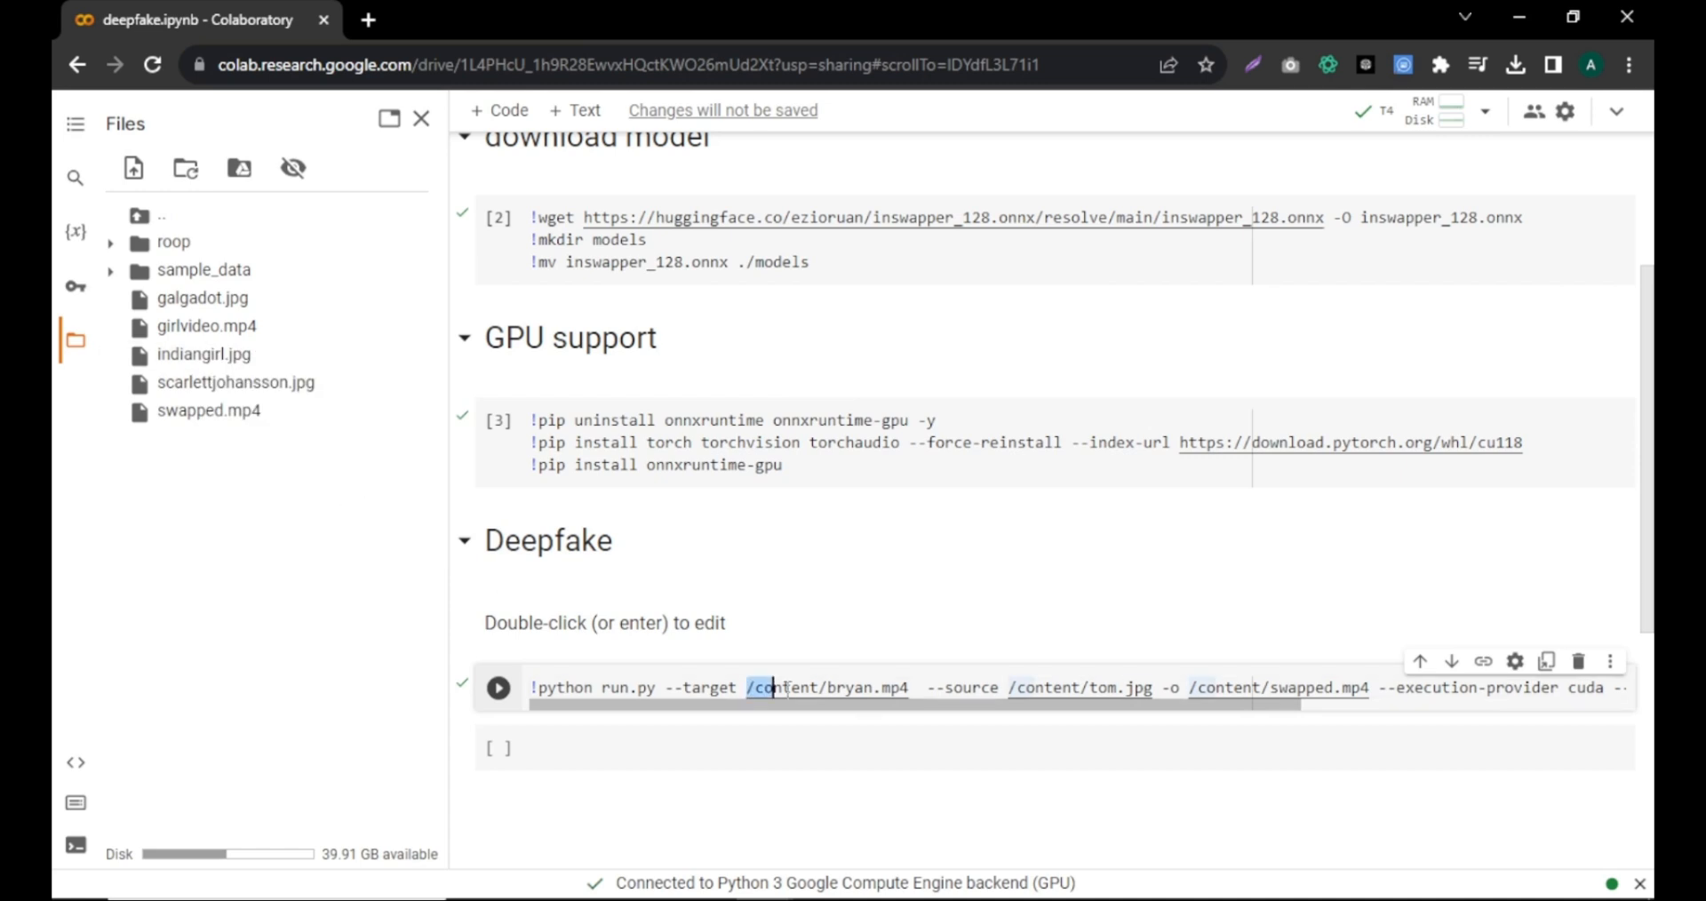
right_click(202, 298)
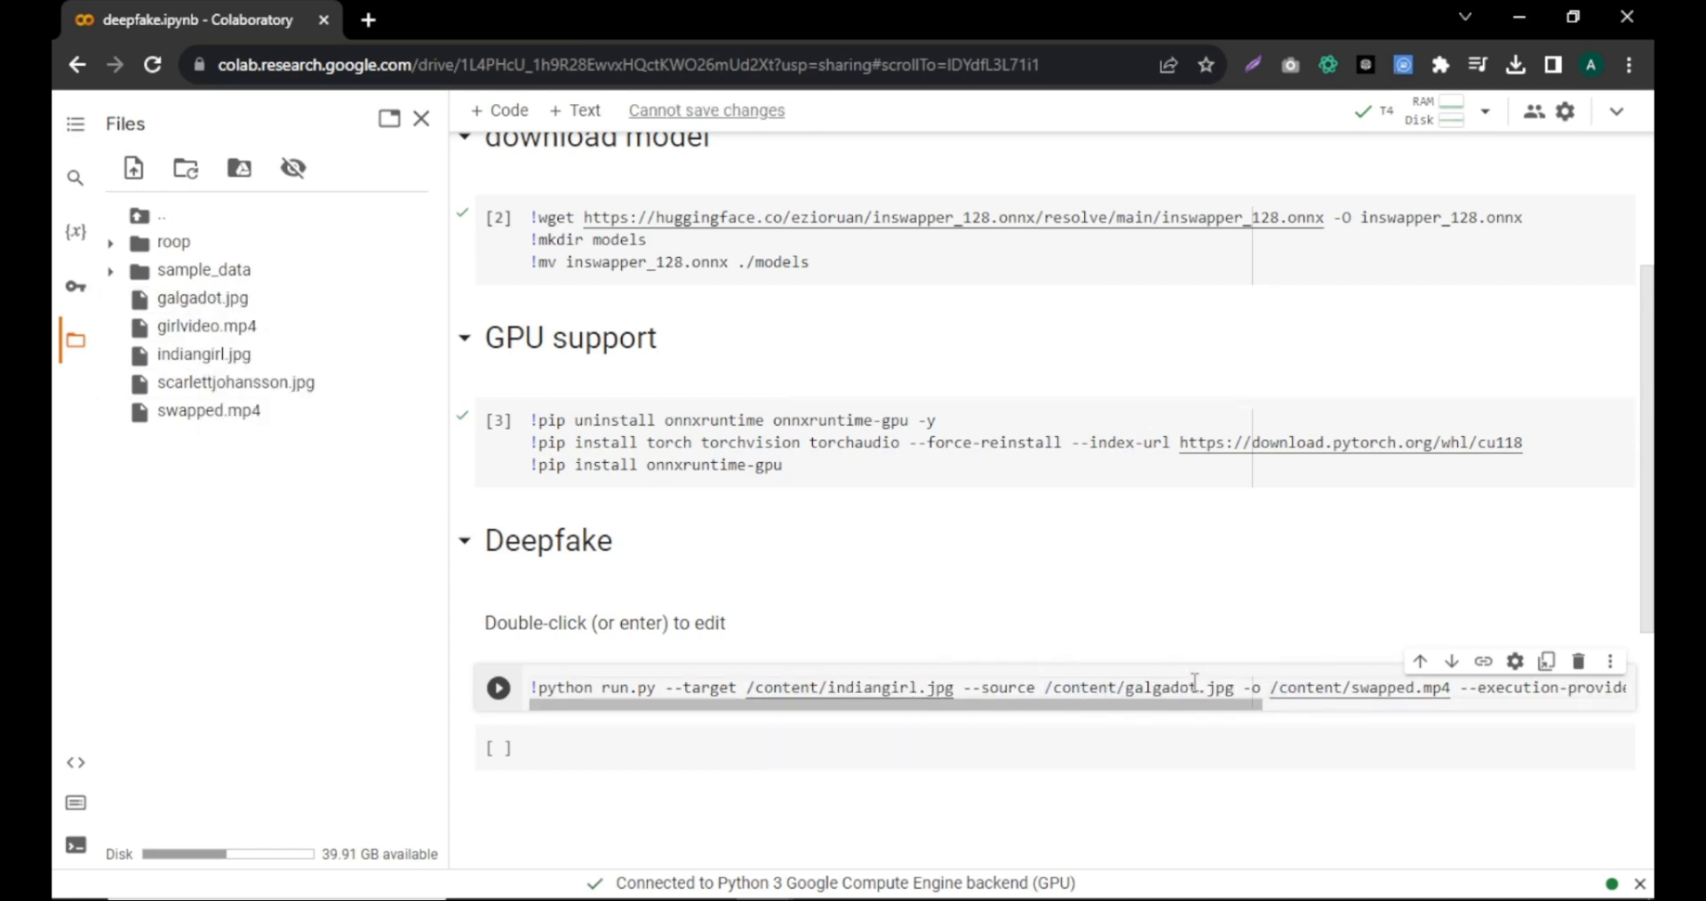
double_click(1434, 688)
text(jpg)
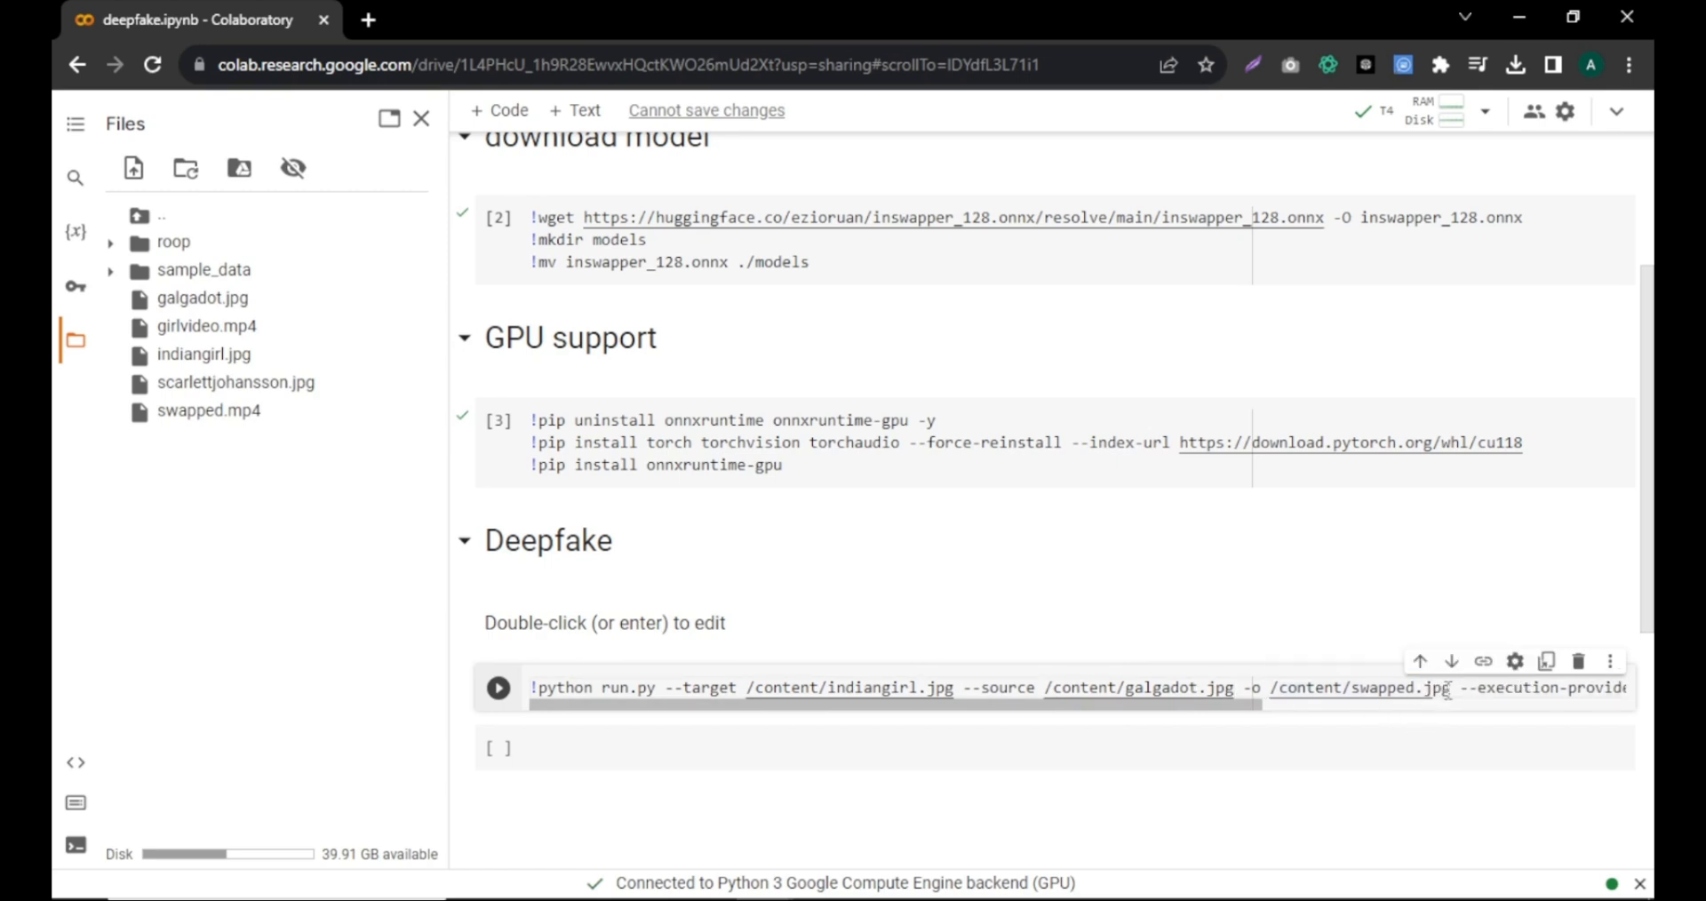
mouse_move(497, 689)
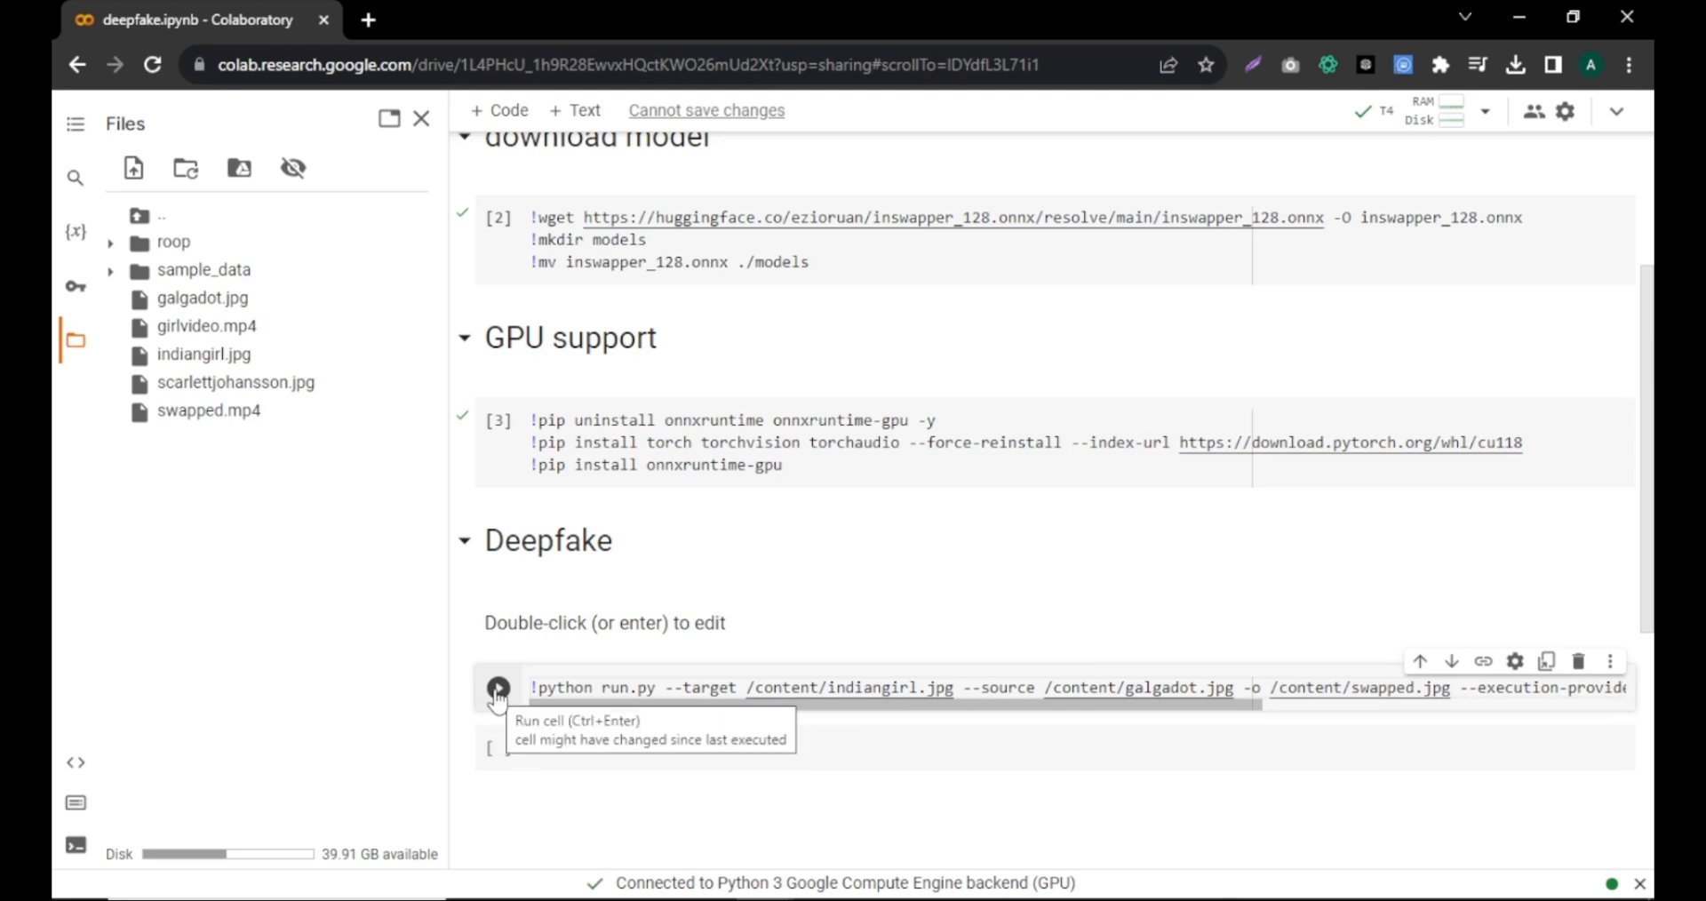
click(498, 688)
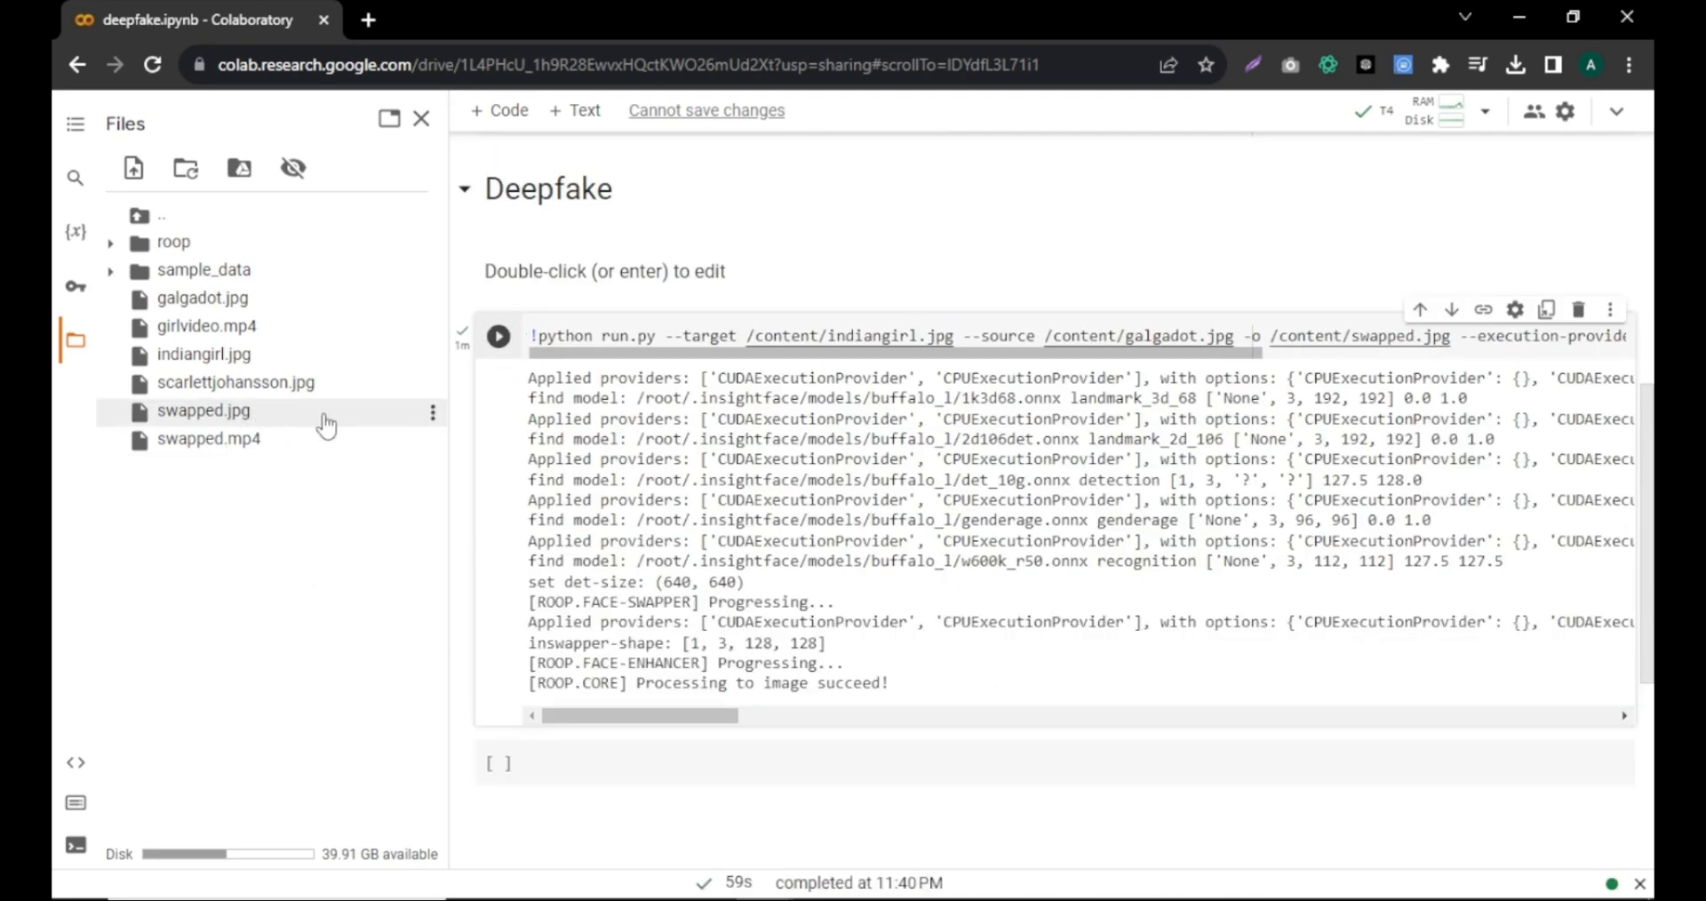
mouse_move(432, 421)
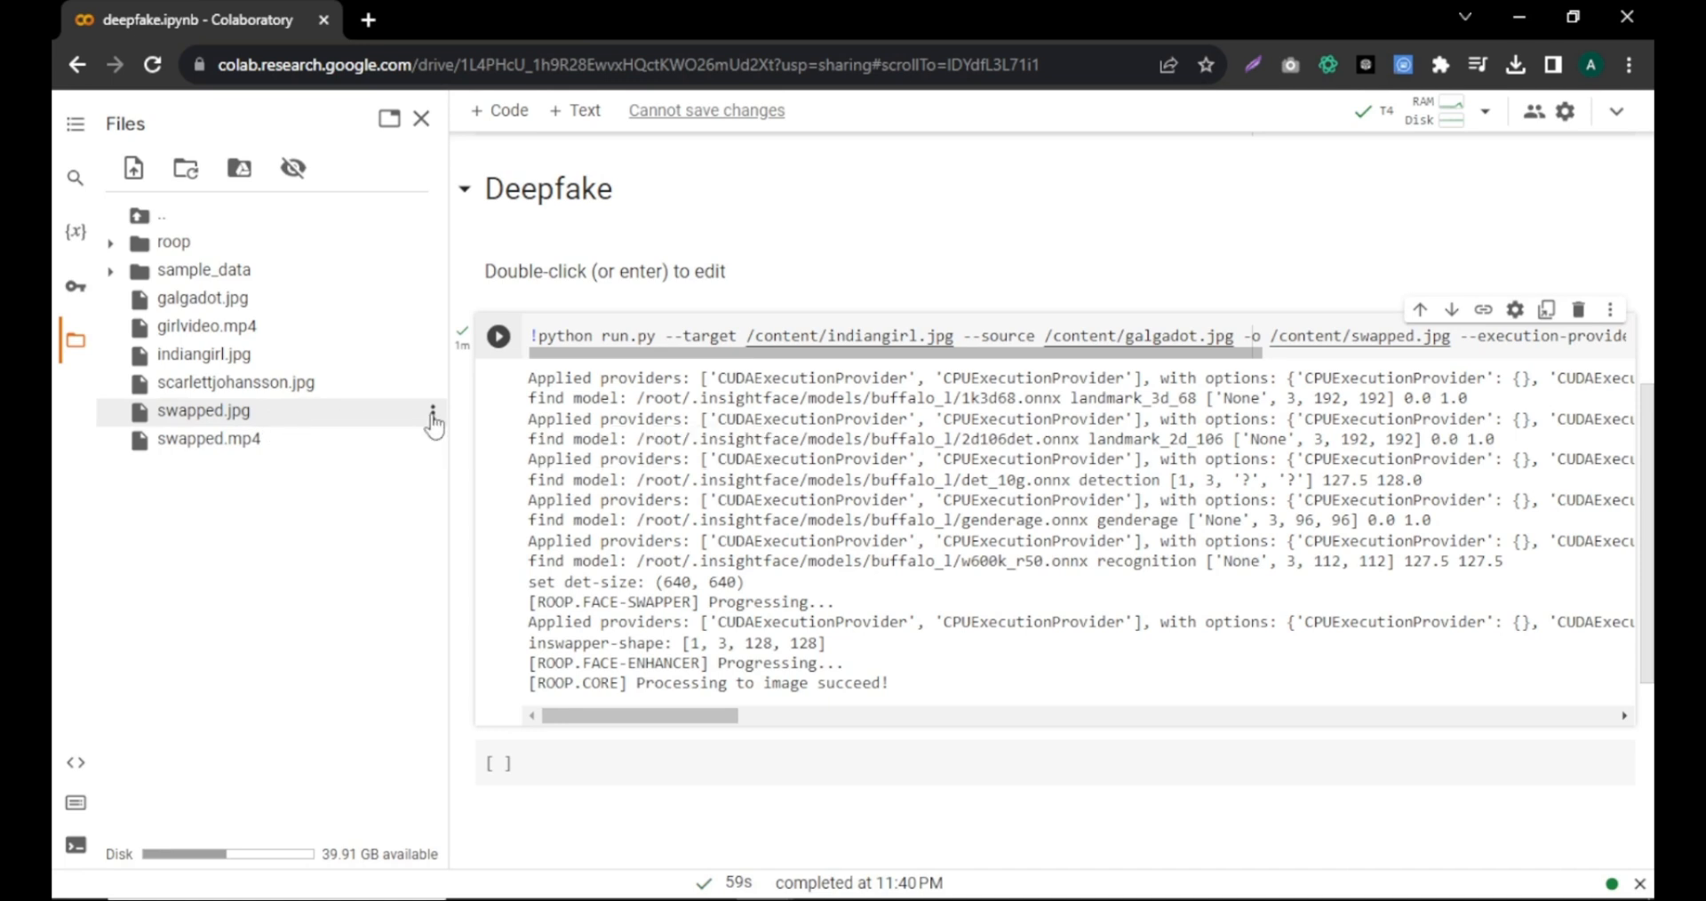
Step: Download swapped.jpg from the session files via its three-dot menu
click(434, 416)
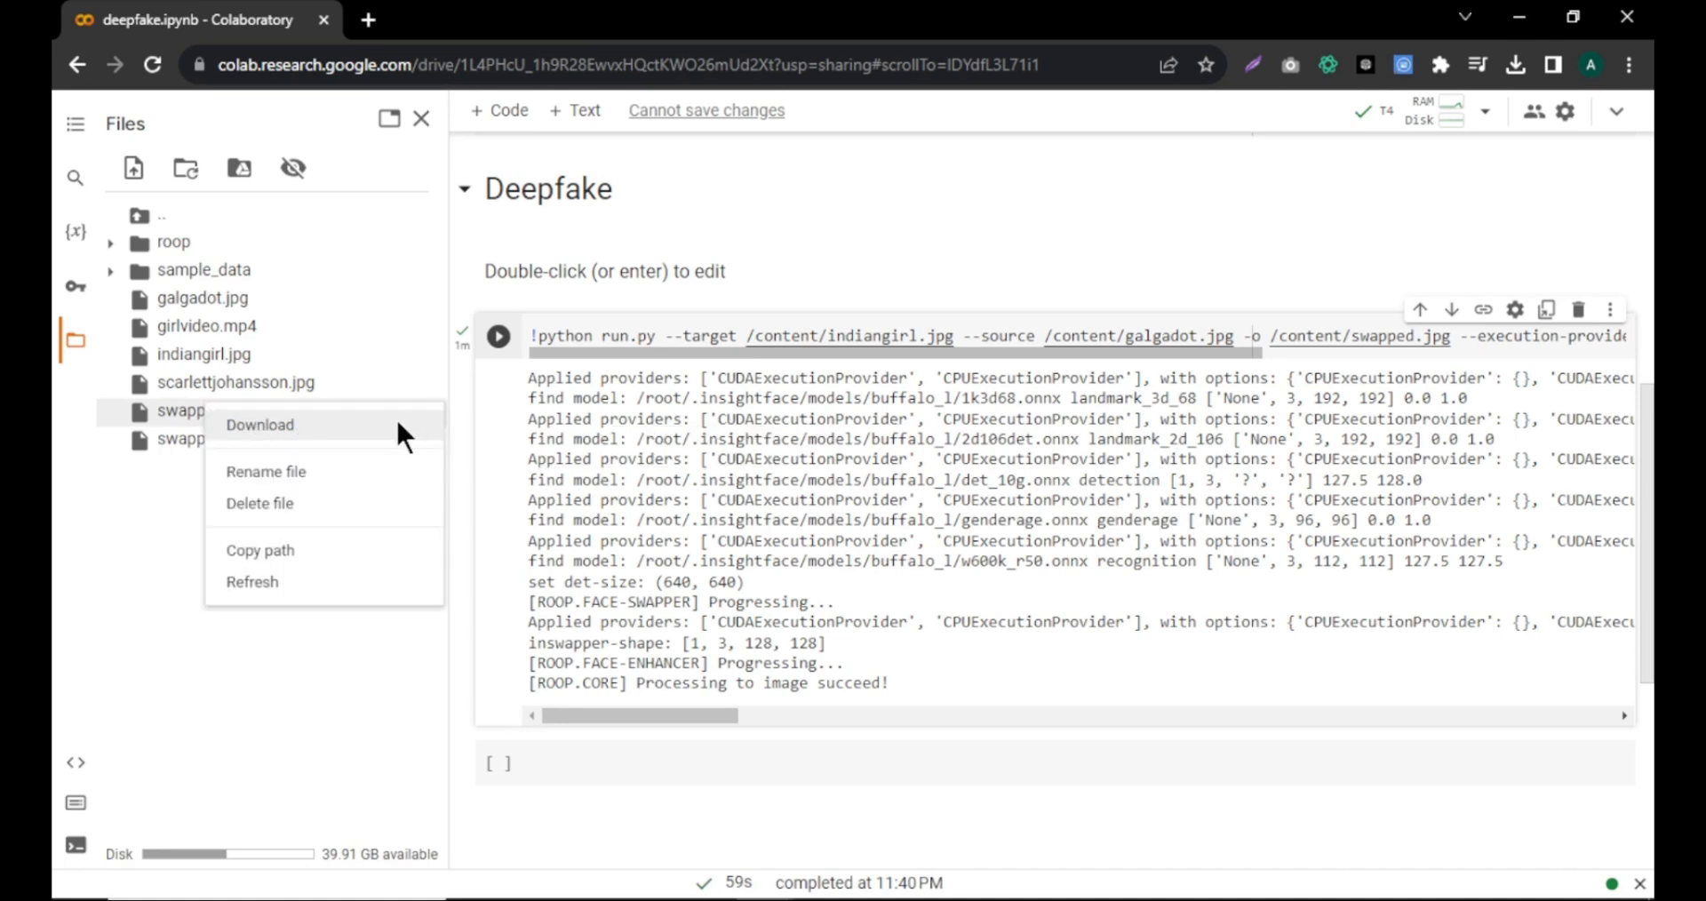
click(260, 425)
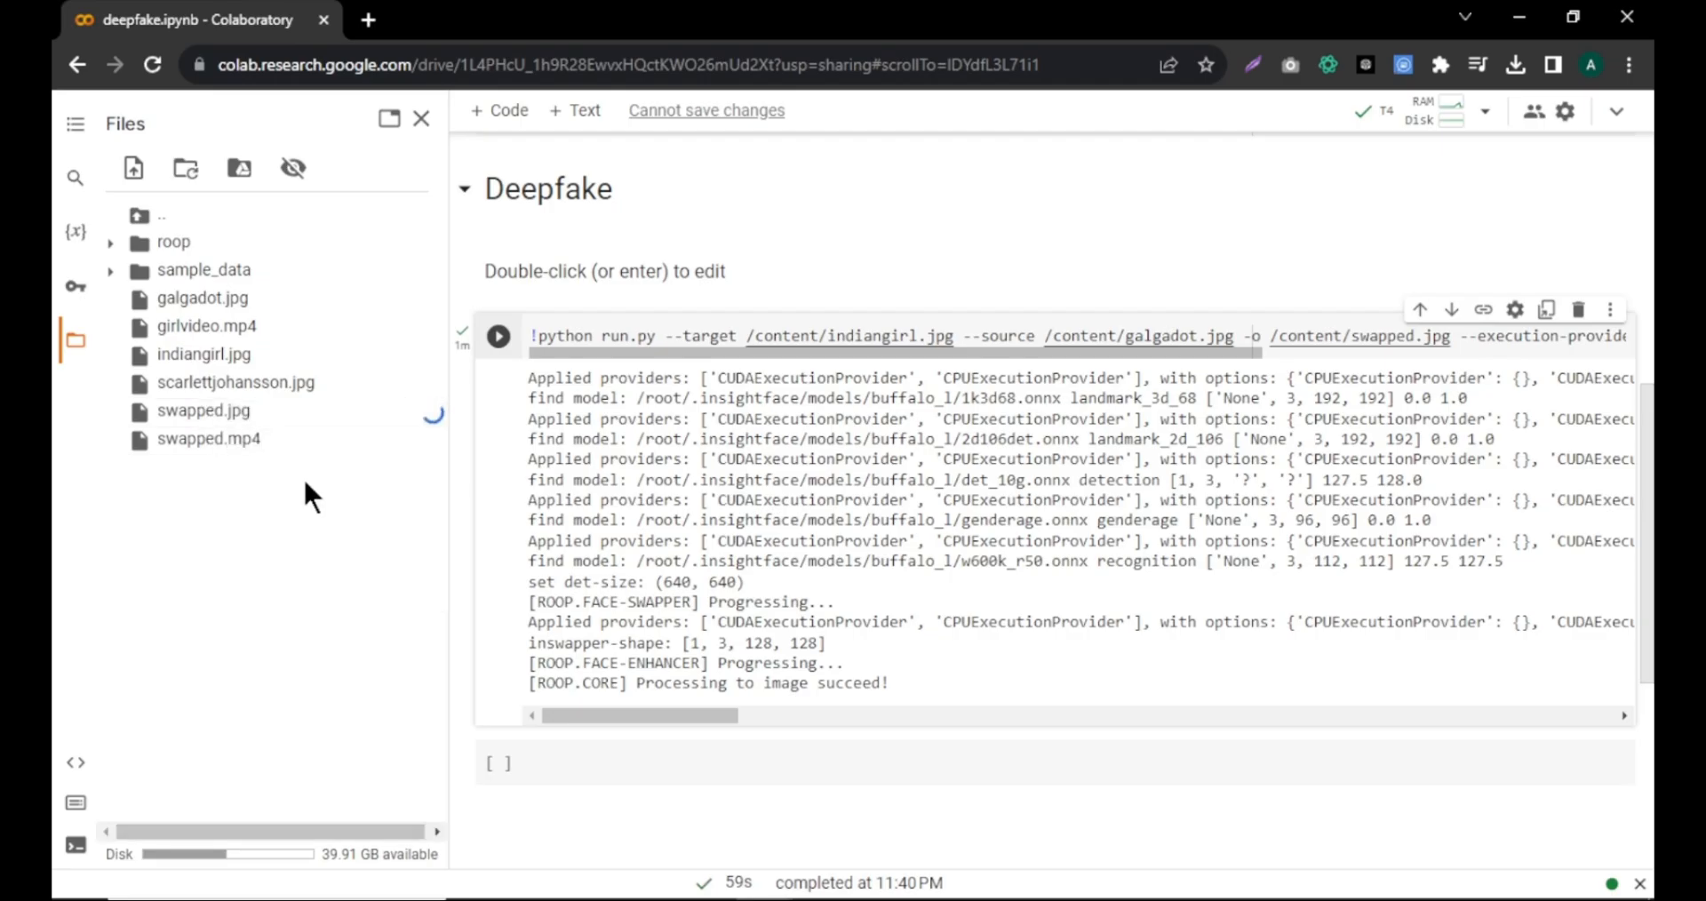